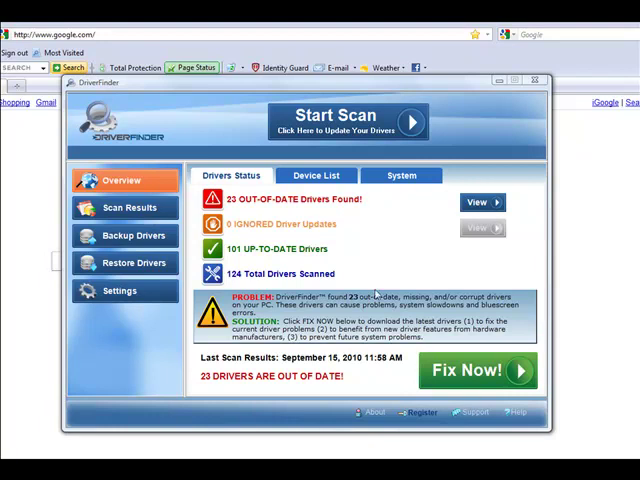
- Show the Scan Results list of out-of-date drivers by category with download options
{"action": "left_click", "coordinate": [132, 208]}
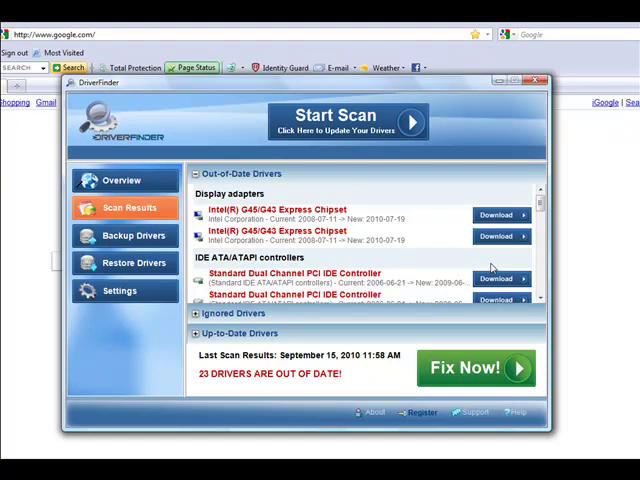
{"action": "mouse_move", "coordinate": [580, 446]}
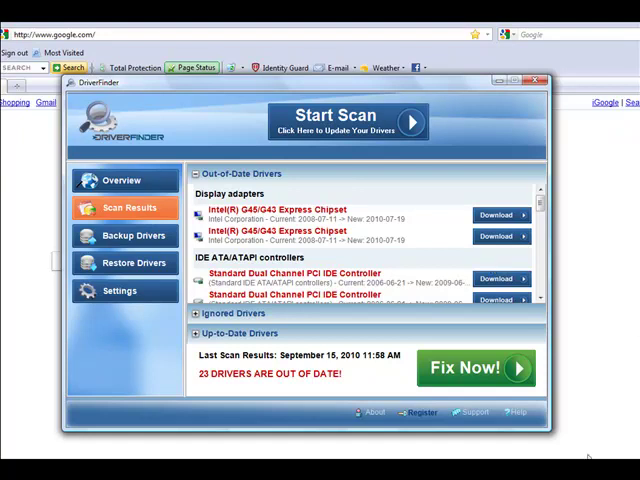
- Enter the Driver Updaters Exposed address and save the DriverFinderSetup.exe download
{"action": "left_click", "coordinate": [532, 76]}
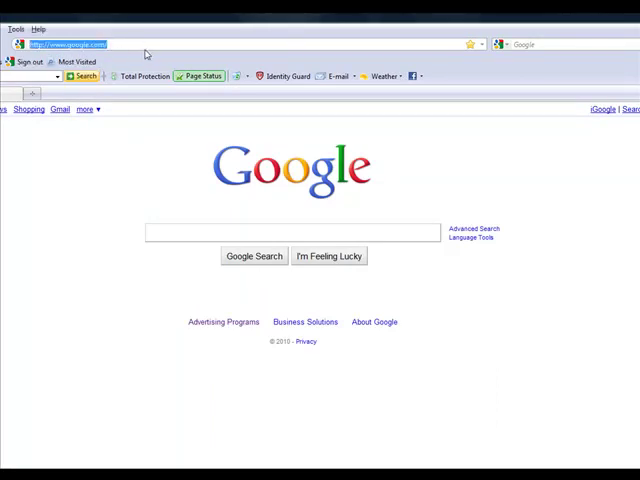
{"action": "type", "text": "www"}
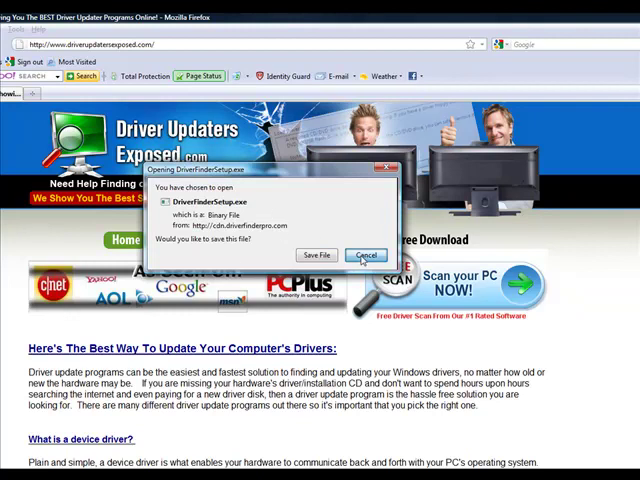
{"action": "left_click", "coordinate": [368, 254]}
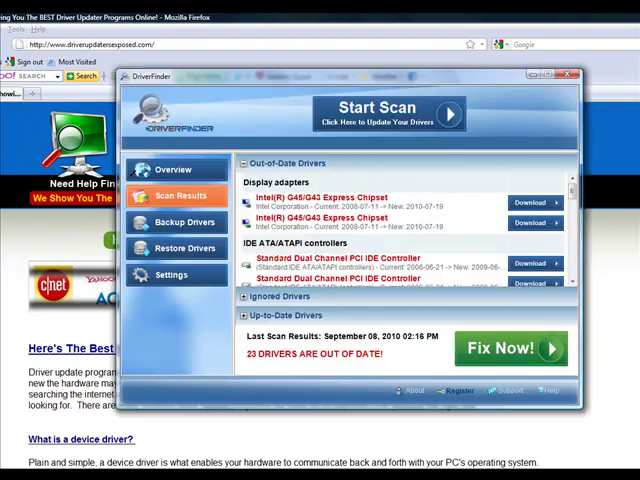
- View the Overview scan summary, then return to the 20 out-of-date drivers list
{"action": "left_click", "coordinate": [174, 168]}
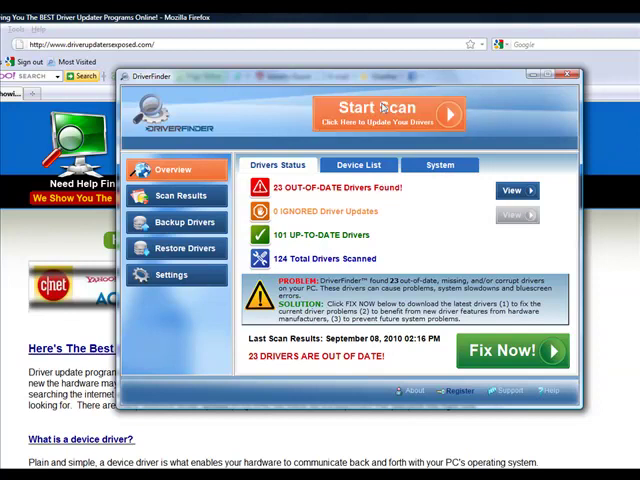
{"action": "left_click", "coordinate": [384, 110]}
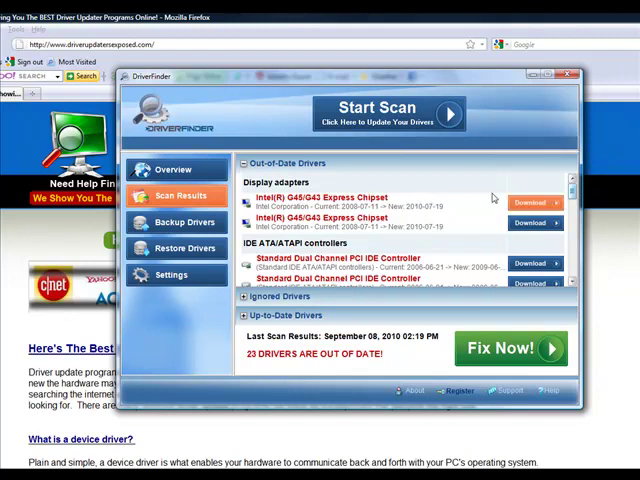
- Show the Overview summary: 20 out-of-date, 101 up-to-date, 124 drivers scanned
{"action": "left_click", "coordinate": [176, 168]}
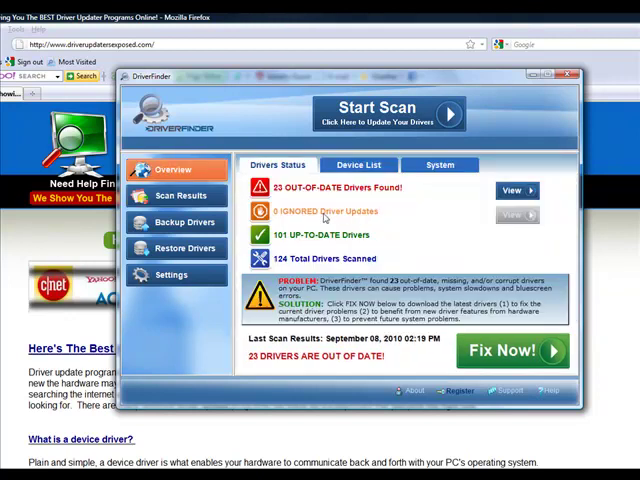
{"action": "mouse_move", "coordinate": [280, 370]}
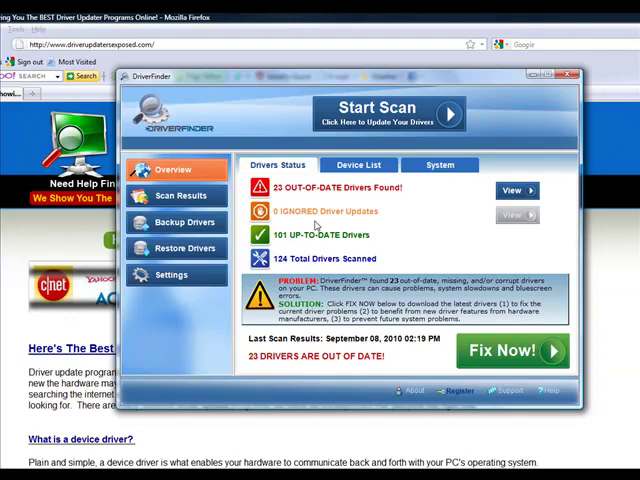
- Browse the out-of-date list through network, sound and PCI entries back to Intel display chipsets
{"action": "left_click", "coordinate": [180, 196]}
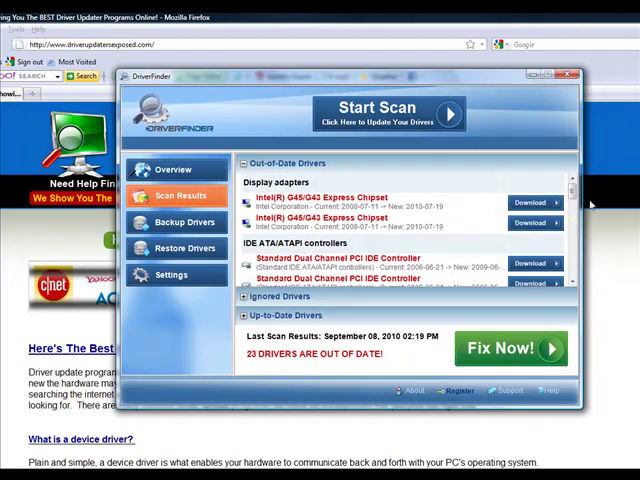
{"action": "scroll", "scroll_direction": "down", "scroll_amount": 3}
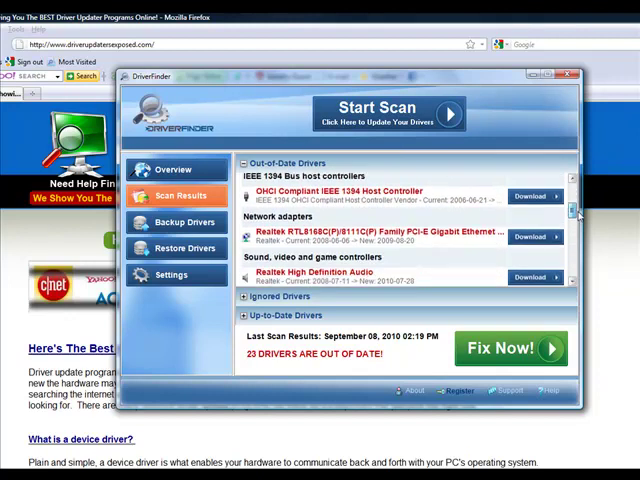
{"action": "scroll", "scroll_direction": "down", "scroll_amount": 3}
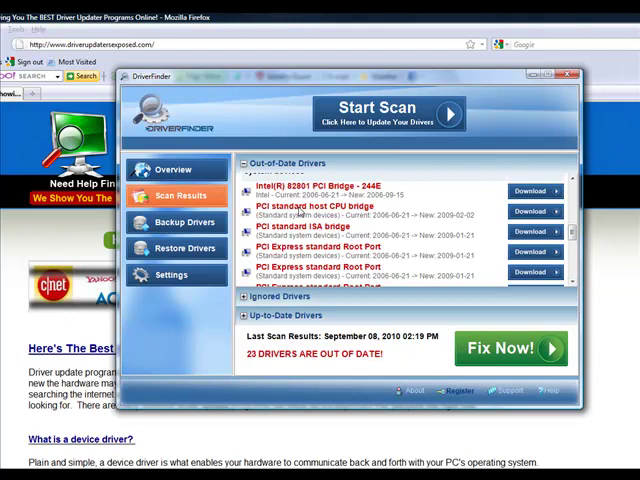
{"action": "mouse_move", "coordinate": [370, 216]}
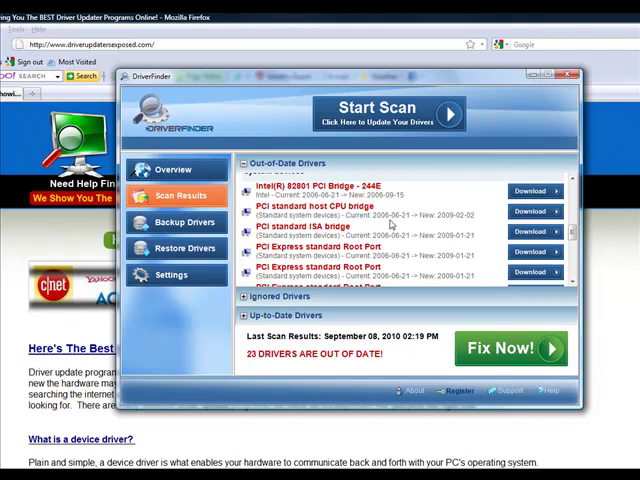
{"action": "mouse_move", "coordinate": [448, 218]}
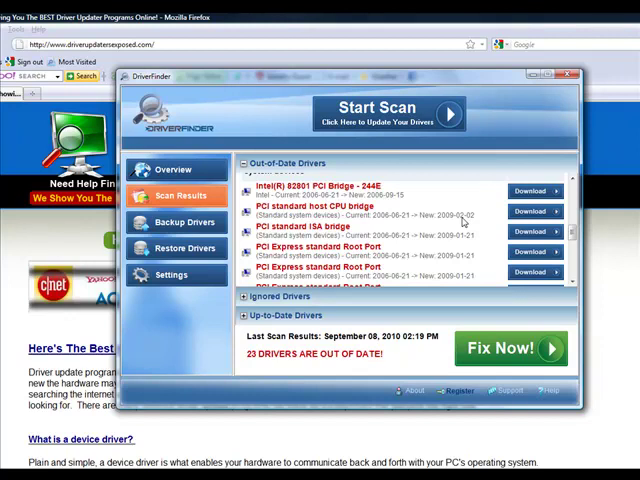
{"action": "mouse_move", "coordinate": [530, 232]}
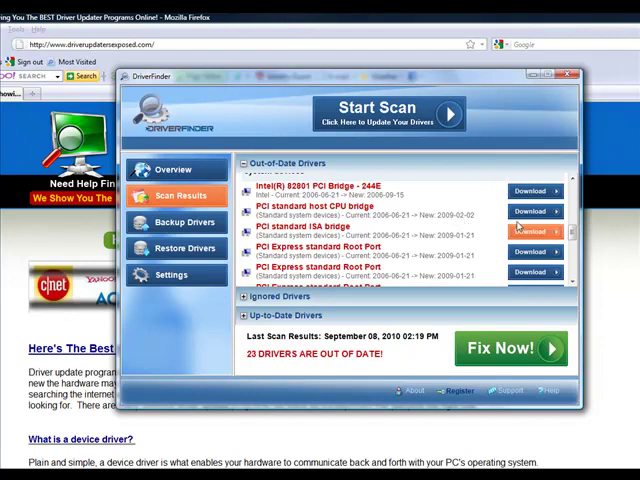
{"action": "scroll", "scroll_direction": "down", "scroll_amount": 3}
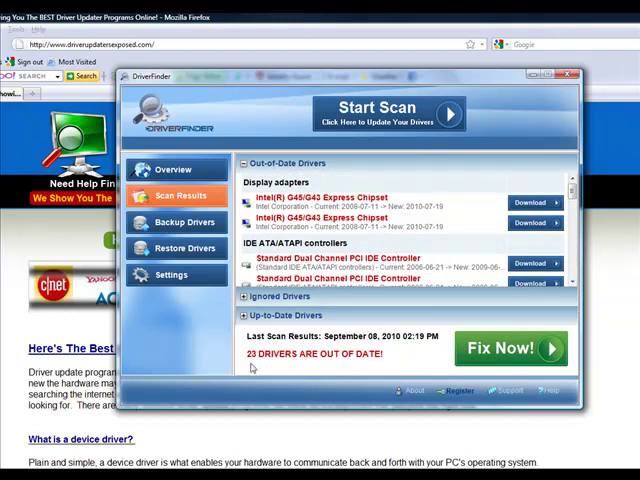
{"action": "mouse_move", "coordinate": [234, 212]}
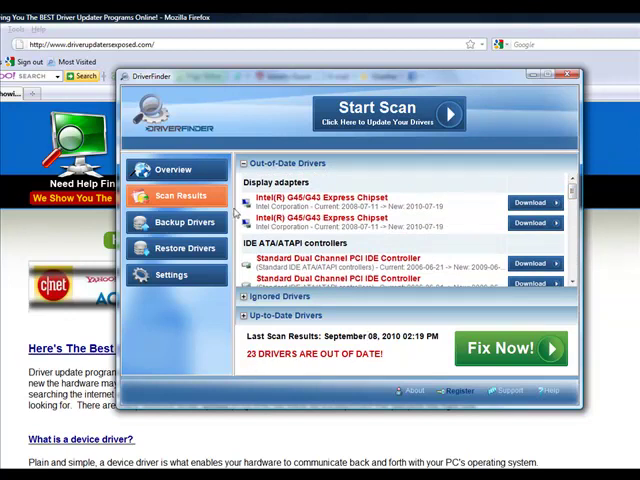
- View the Backup Drivers page listing computer, DVD and disk drivers, then return to Overview
{"action": "left_click", "coordinate": [176, 168]}
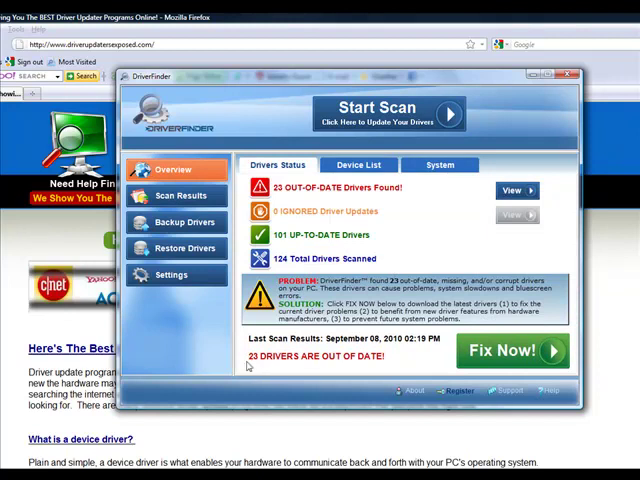
{"action": "mouse_move", "coordinate": [364, 360]}
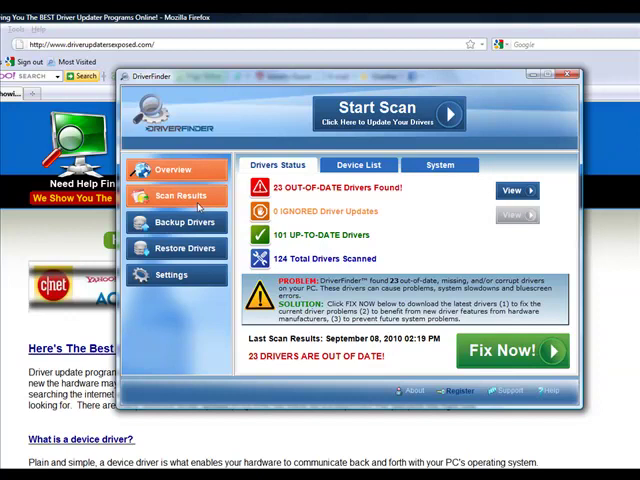
{"action": "mouse_move", "coordinate": [182, 220]}
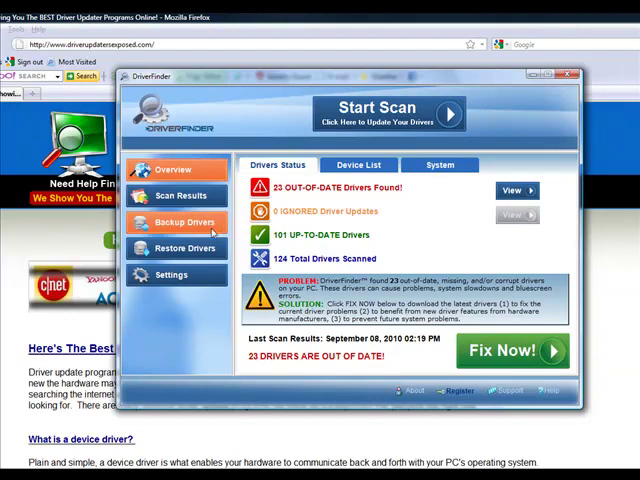
{"action": "left_click", "coordinate": [184, 220]}
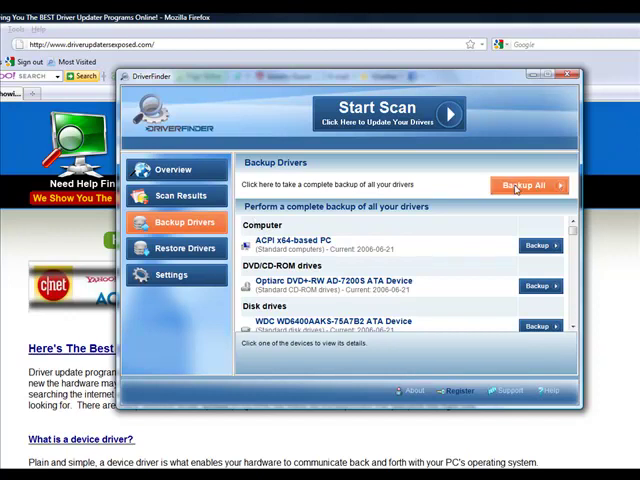
{"action": "mouse_move", "coordinate": [184, 248]}
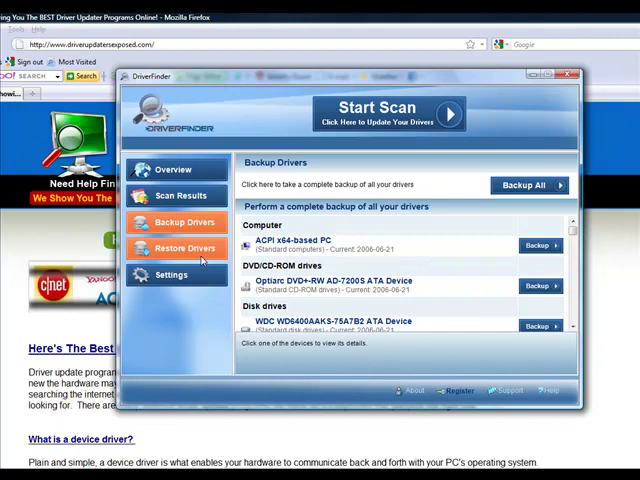
{"action": "left_click", "coordinate": [184, 246]}
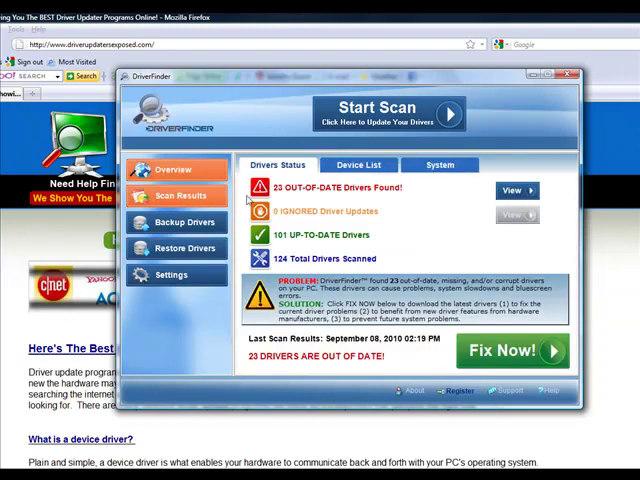
{"action": "mouse_move", "coordinate": [480, 250]}
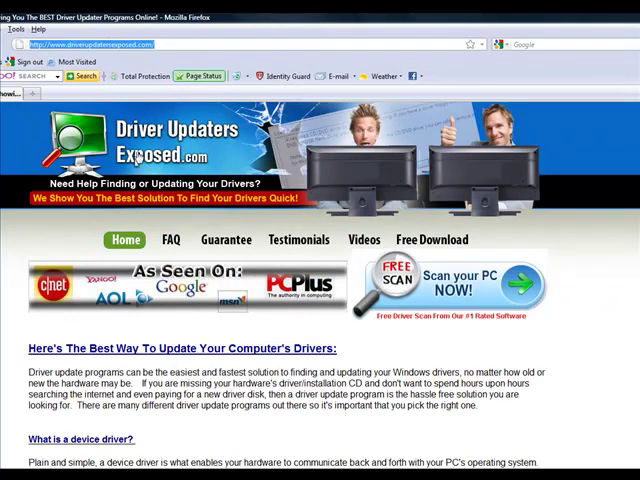
{"action": "mouse_move", "coordinate": [432, 292]}
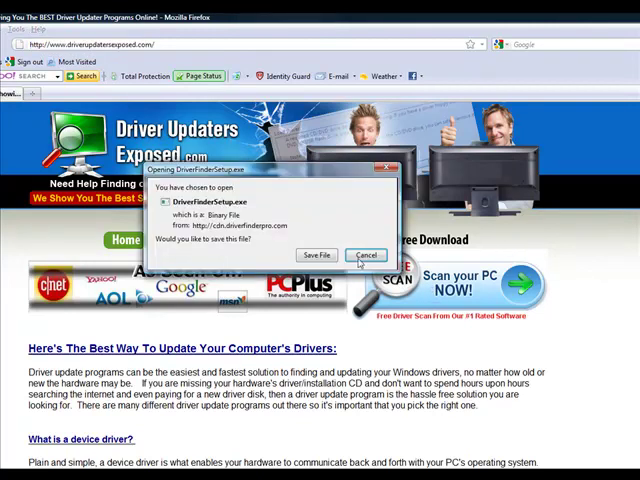
- Save the DriverFinderSetup.exe download so the 23 out-of-date drivers summary reappears
{"action": "left_click", "coordinate": [368, 256]}
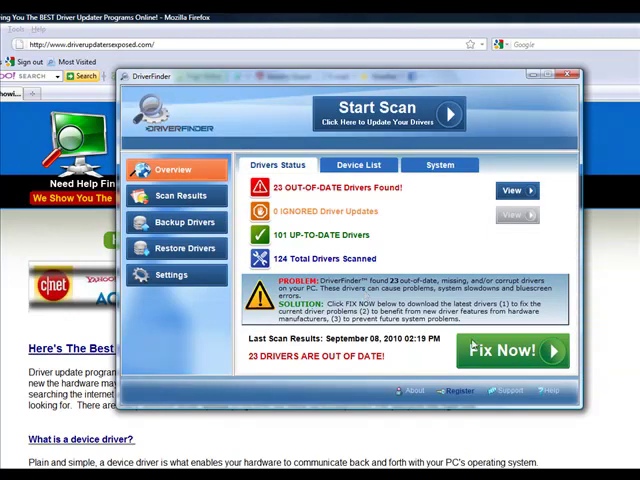
{"action": "mouse_move", "coordinate": [612, 324]}
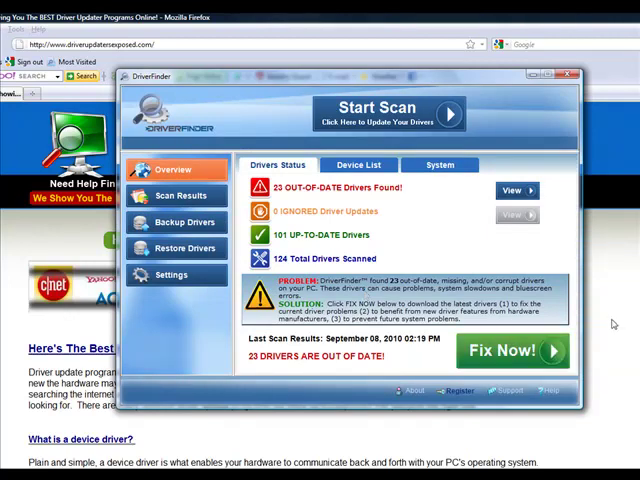